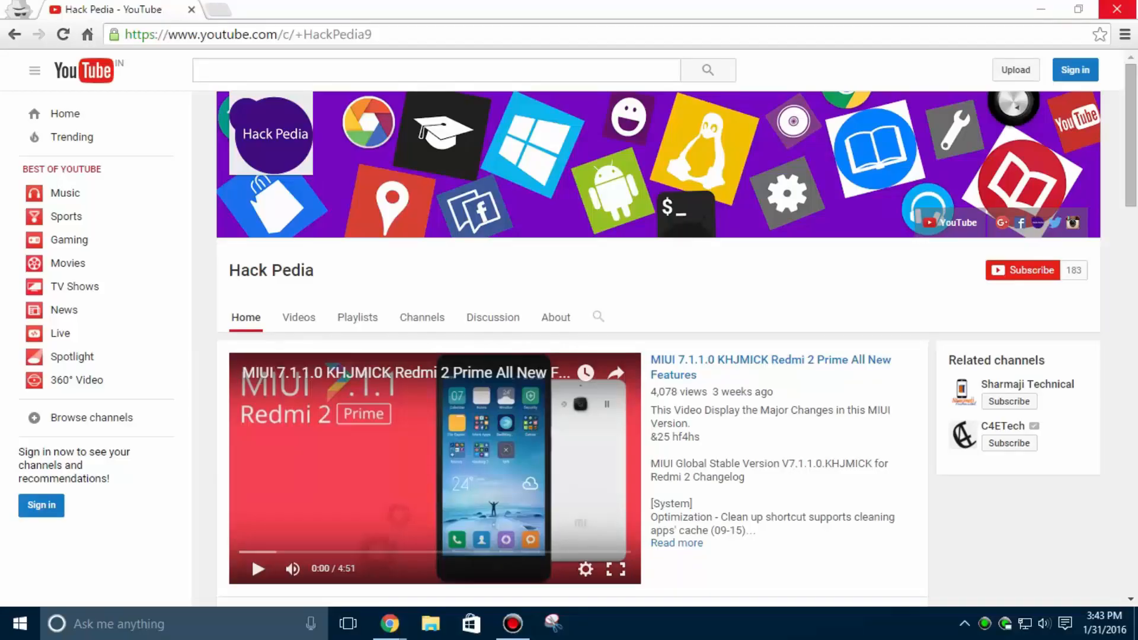
- Scroll through the app drawer to locate and launch the Settings app
scroll(down, 3)
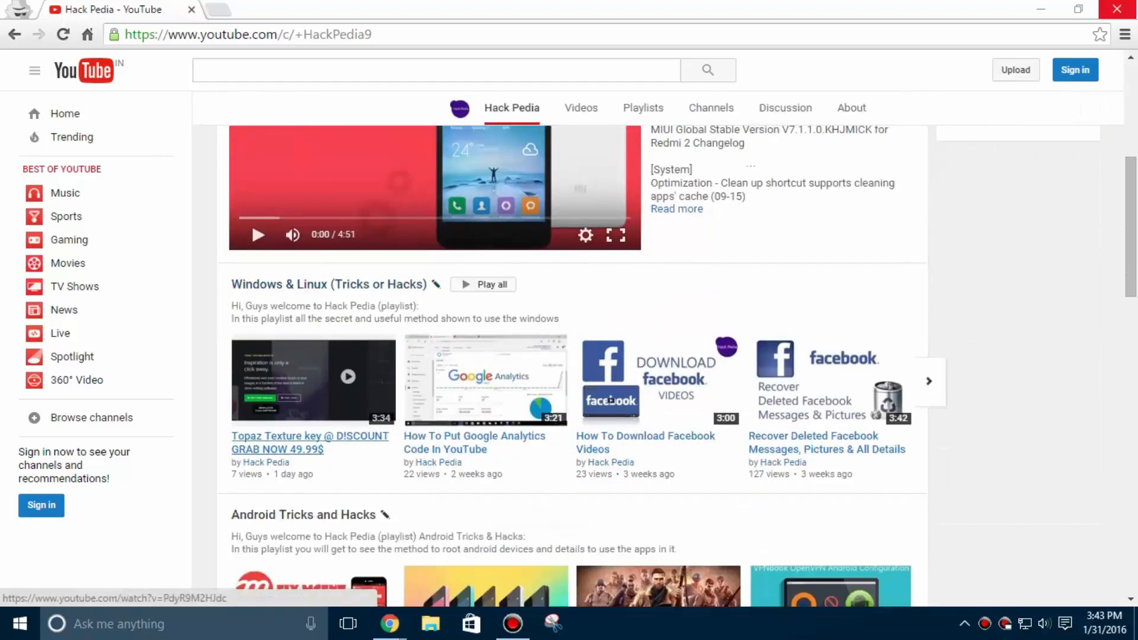
scroll(down, 3)
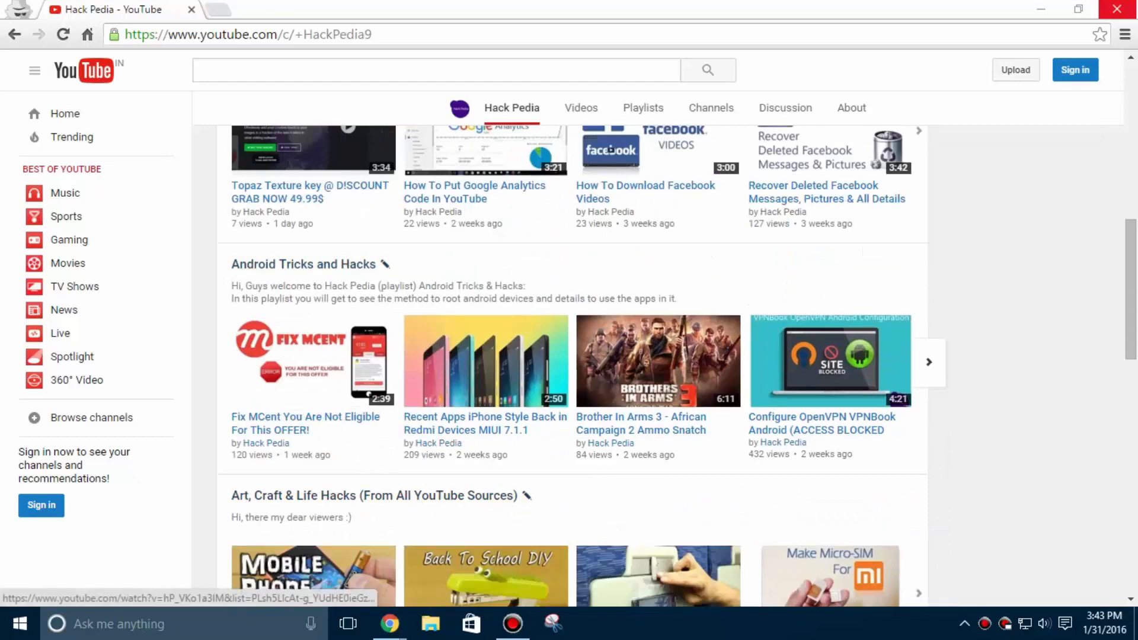
scroll(up, 3)
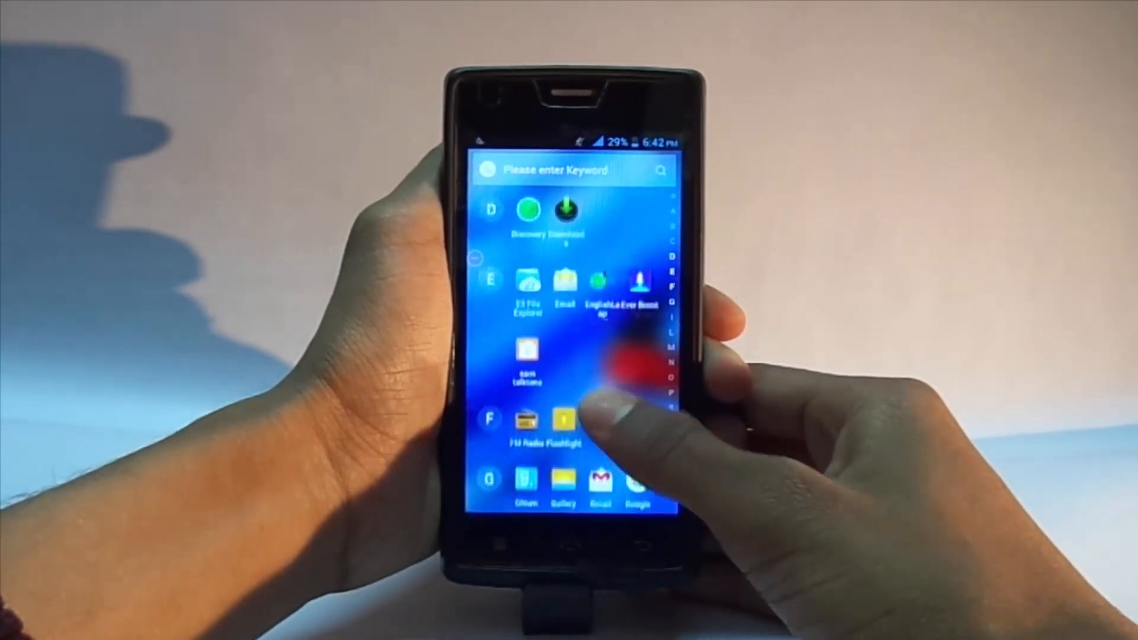
scroll(up, 3)
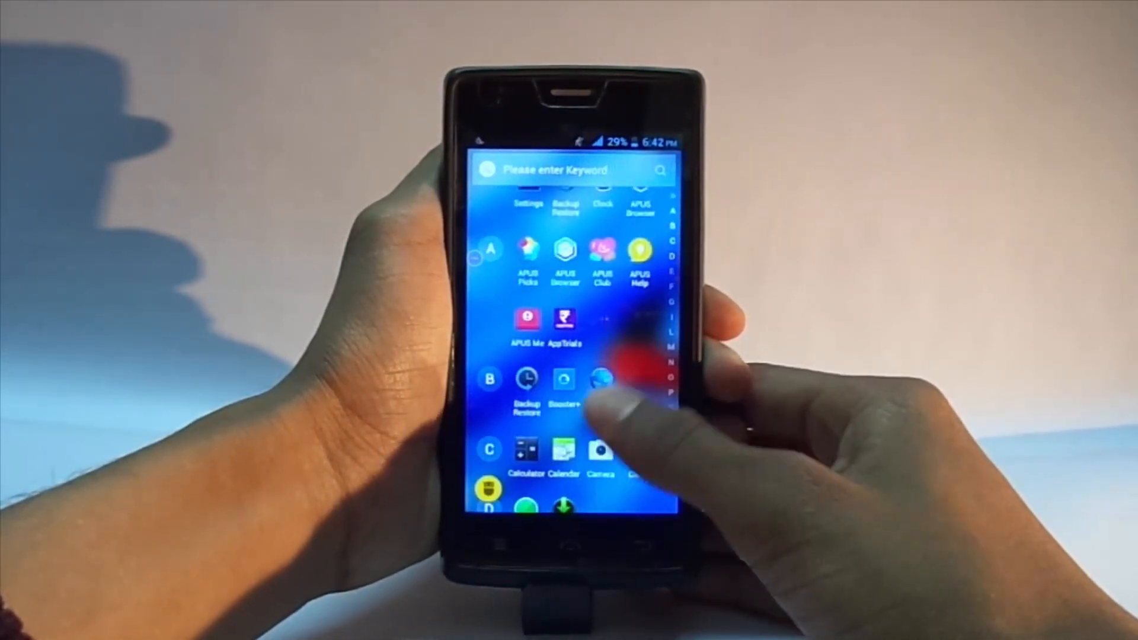
scroll(down, 3)
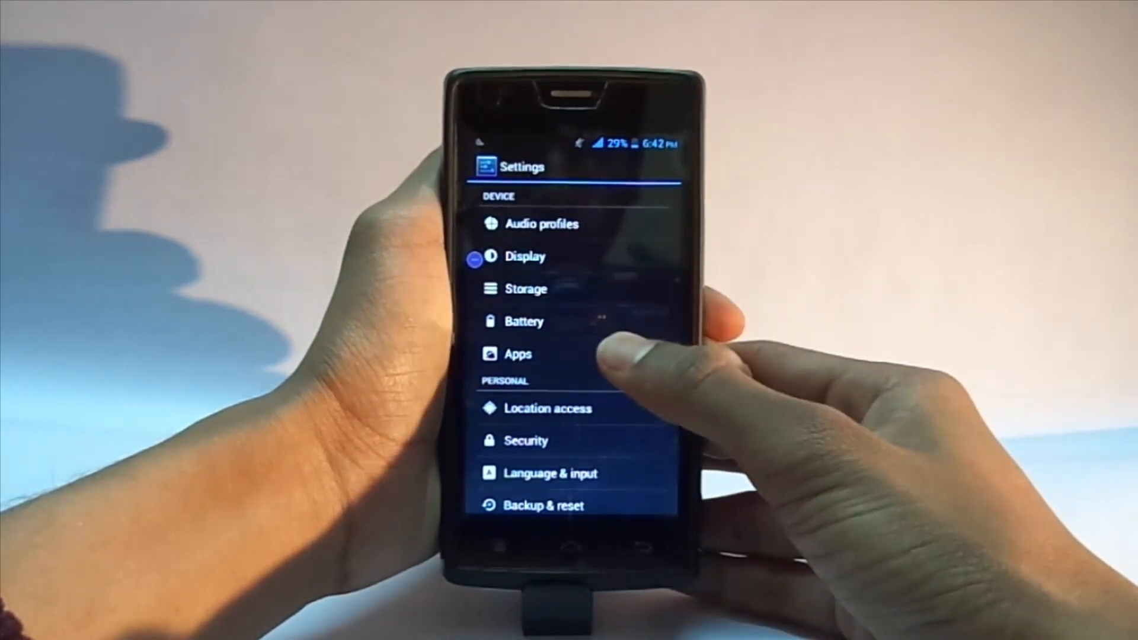
- Show Apps with the ALL tab including system services and scroll to TimeService
click(518, 355)
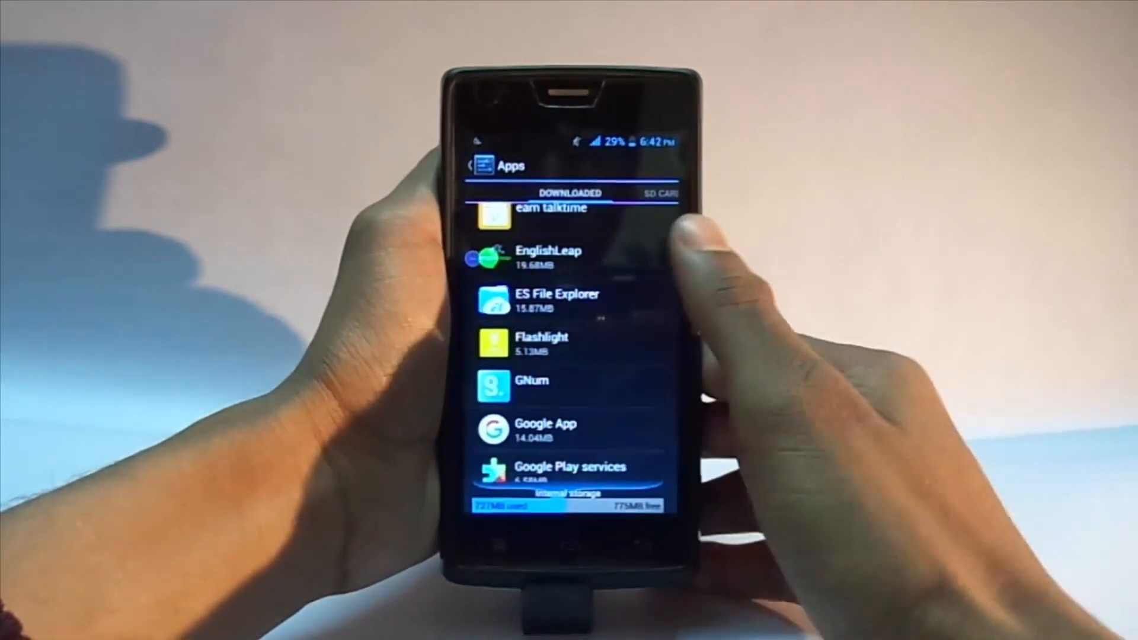
click(654, 192)
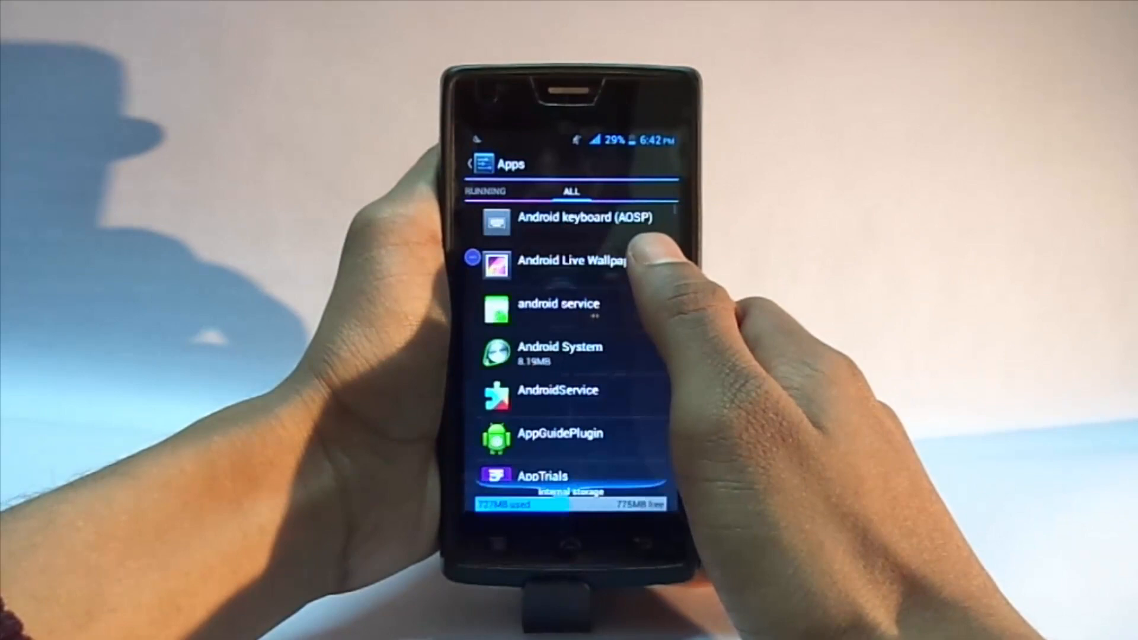
scroll(down, 3)
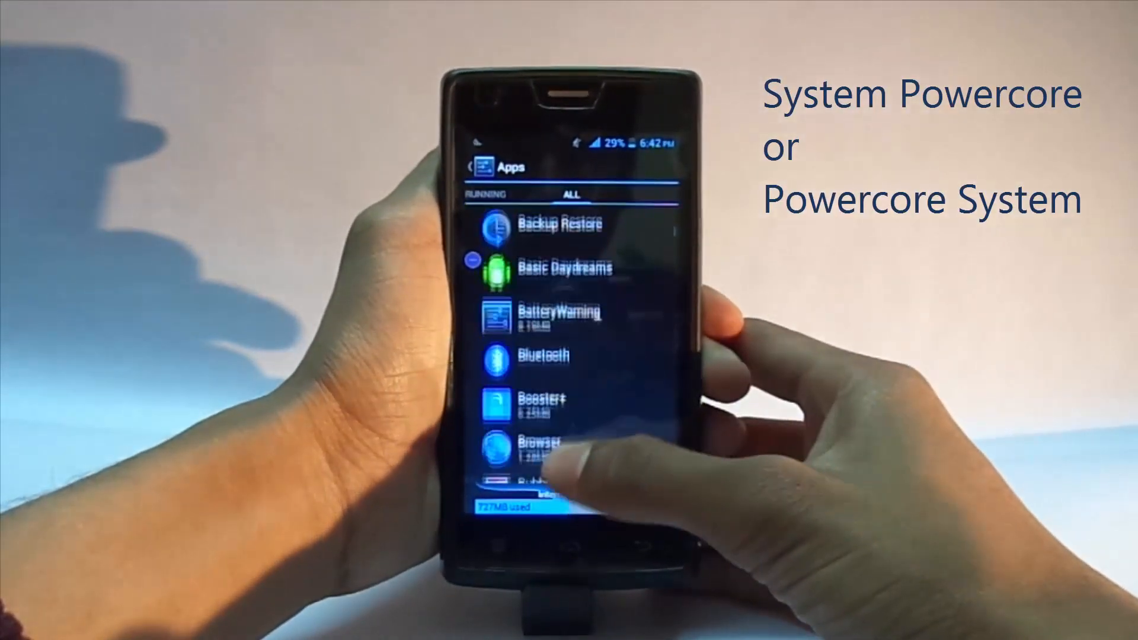
scroll(down, 3)
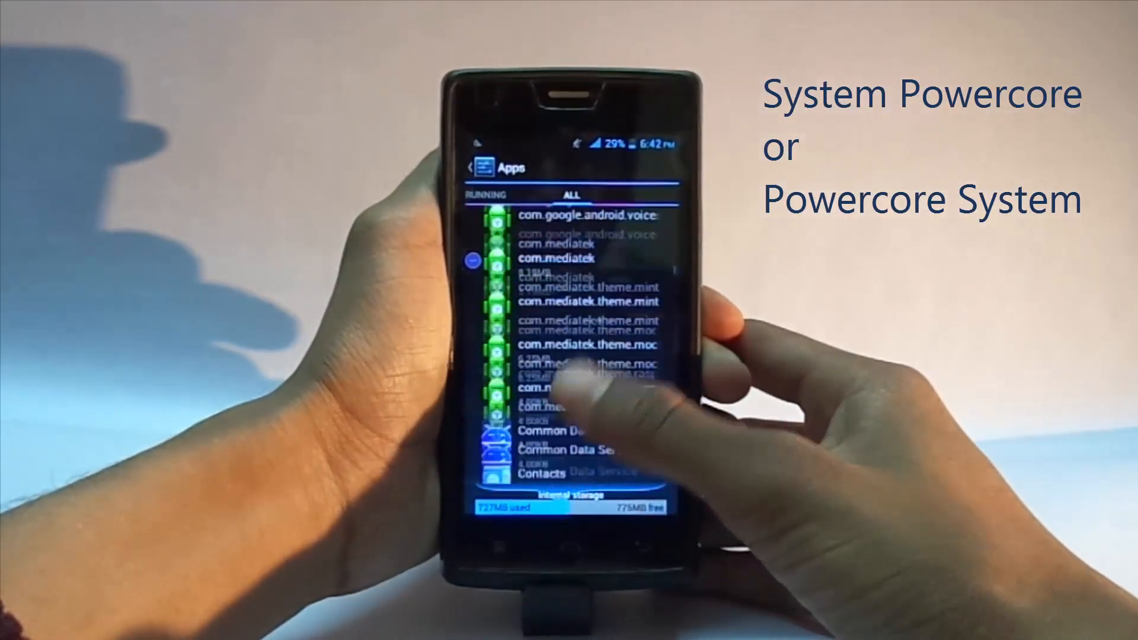
scroll(up, 3)
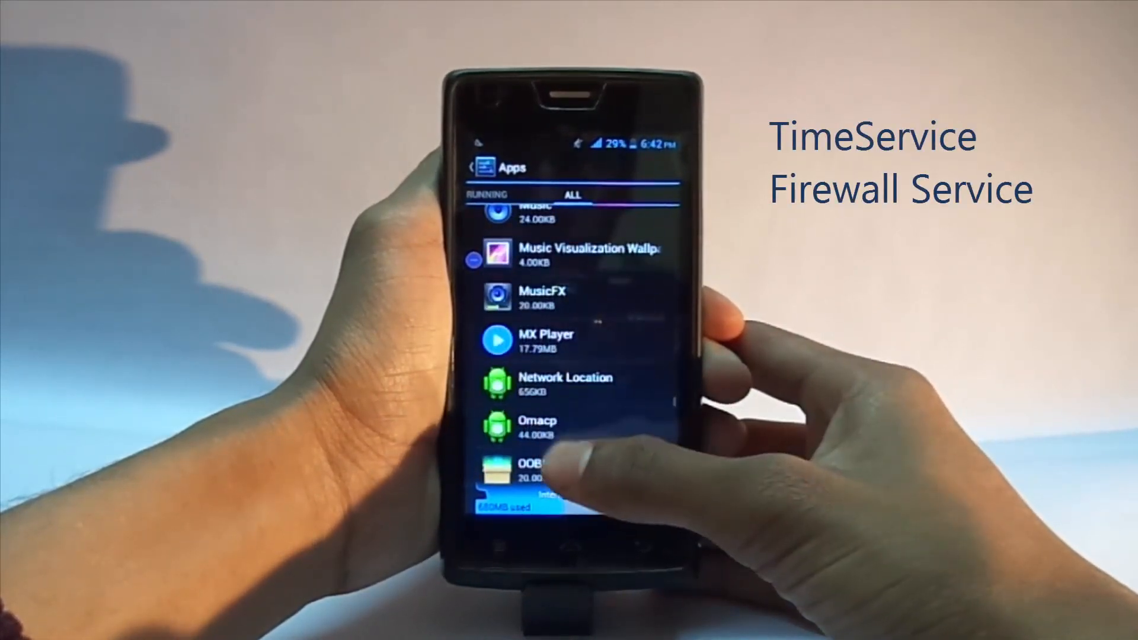
scroll(up, 3)
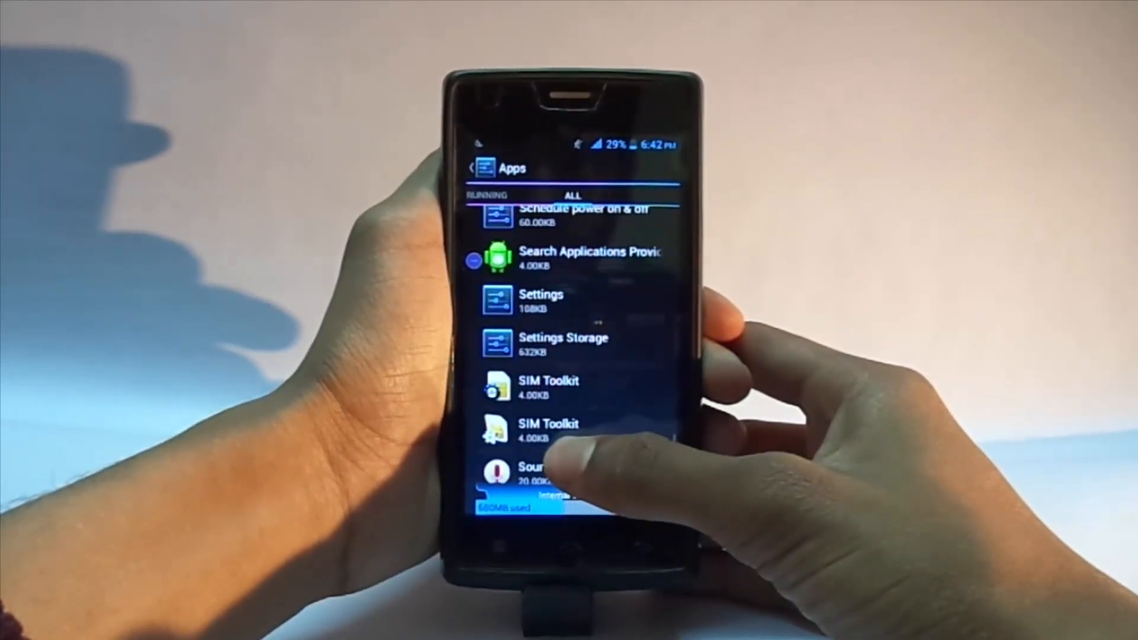
scroll(up, 3)
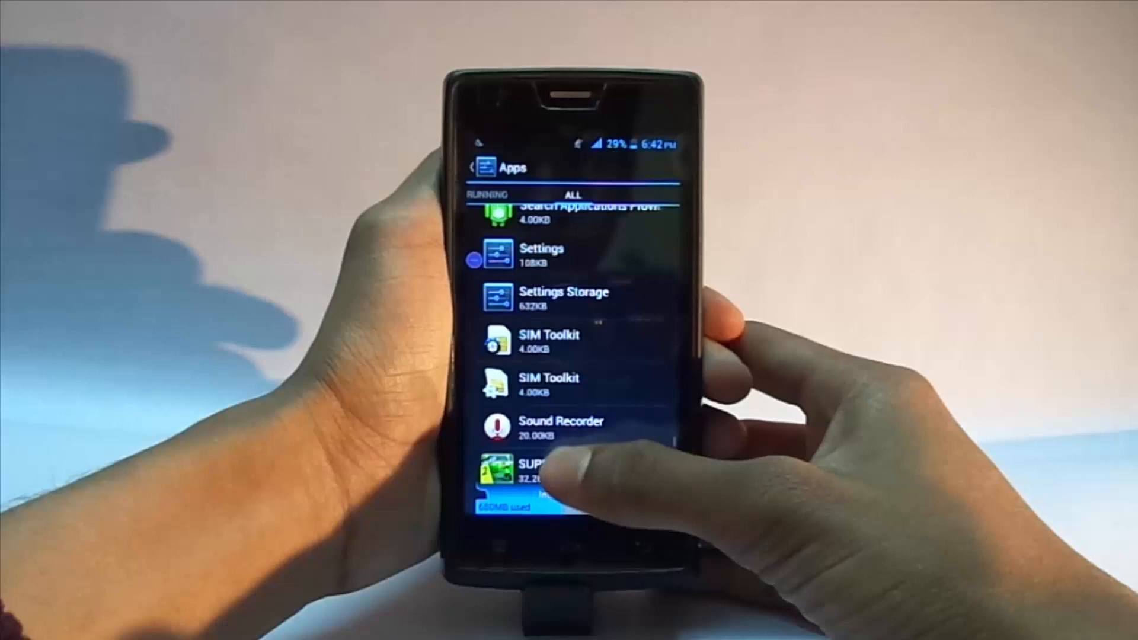
scroll(up, 3)
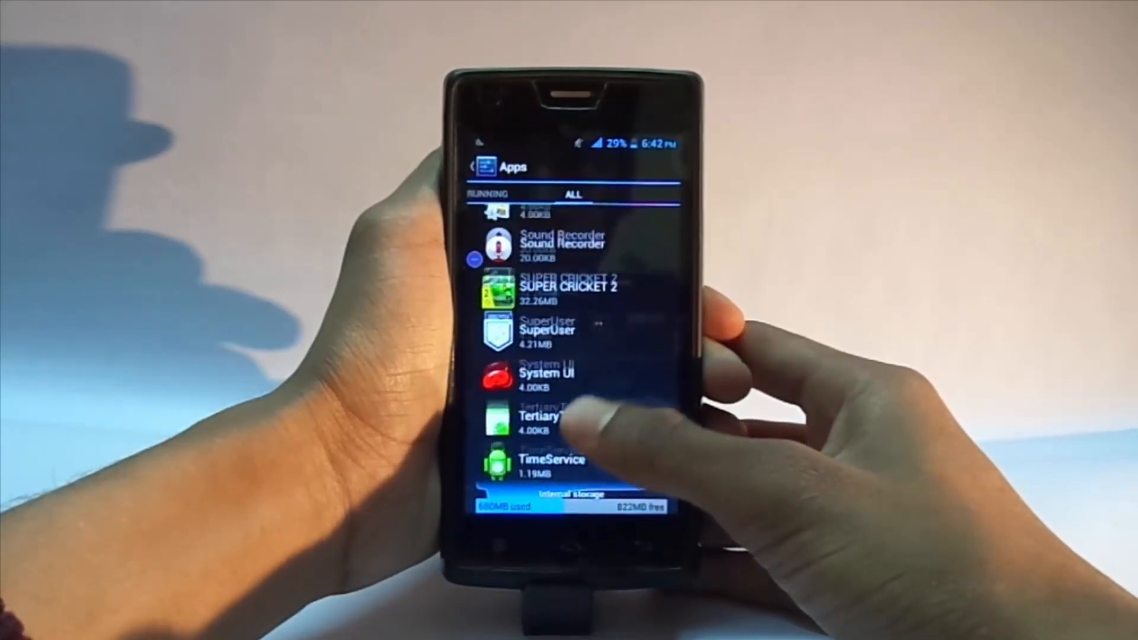
scroll(up, 3)
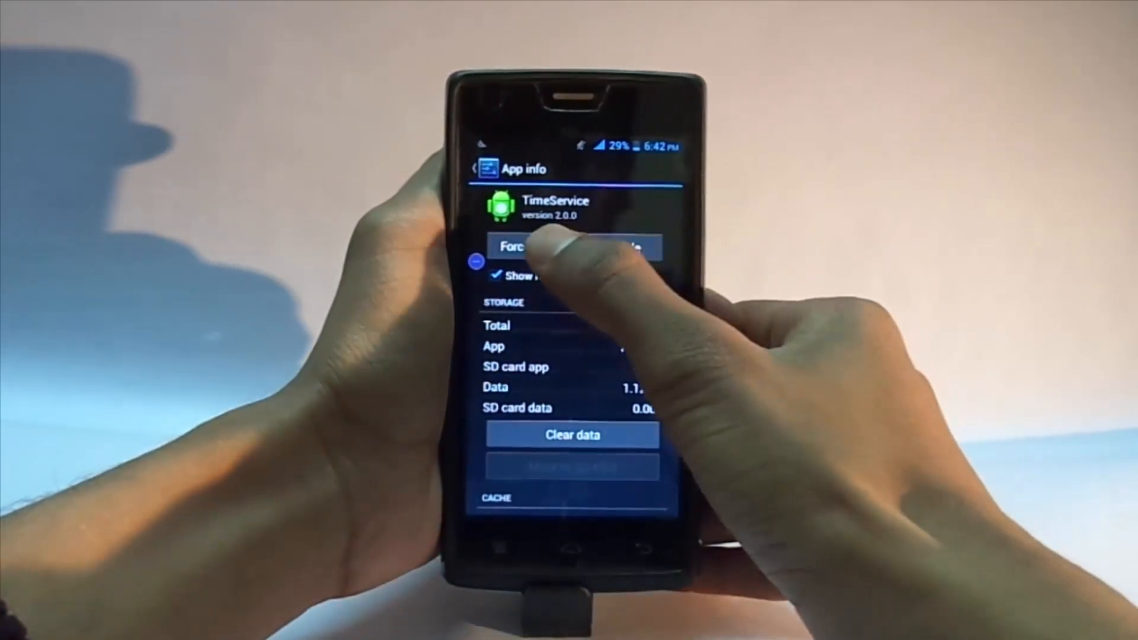
- Force-stop TimeService, then confirm force-stopping FirewallService
click(528, 247)
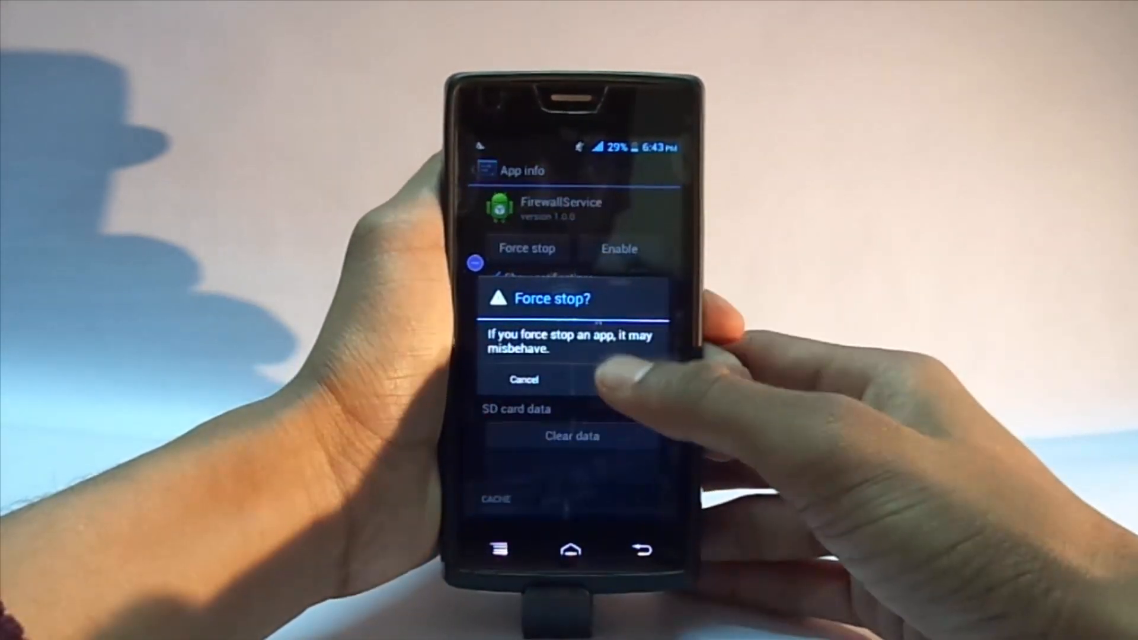
click(523, 380)
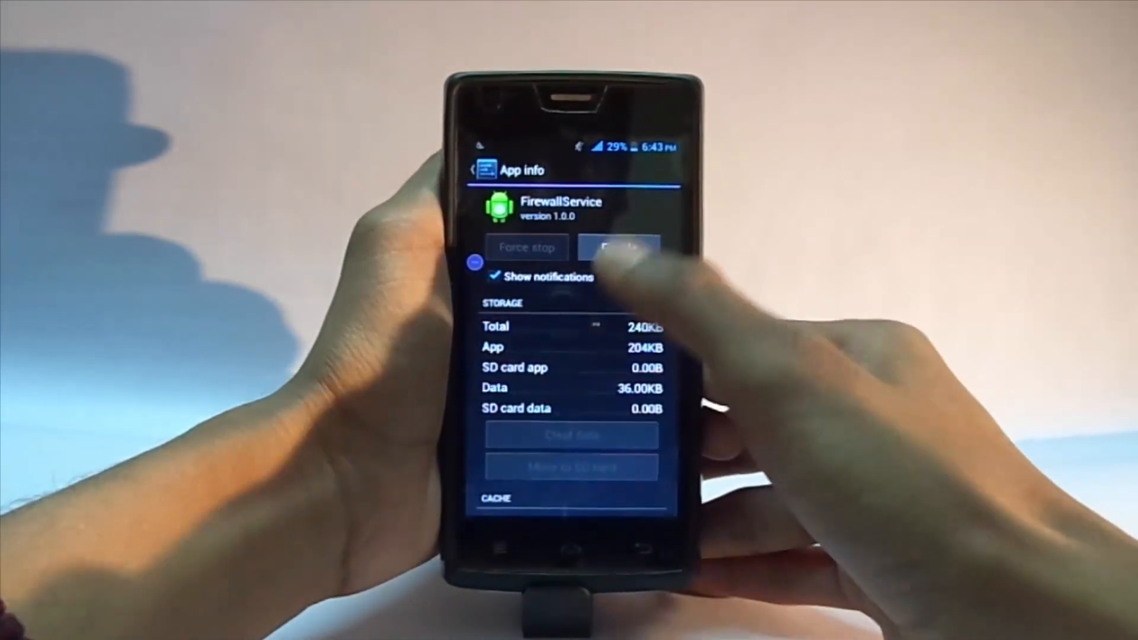